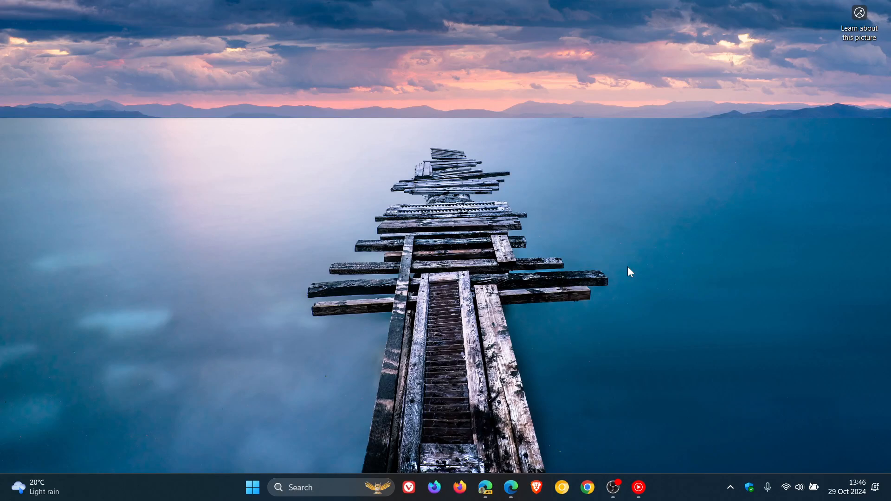
Launch Microsoft Edge Canary from the taskbar to its new tab page.
click(483, 487)
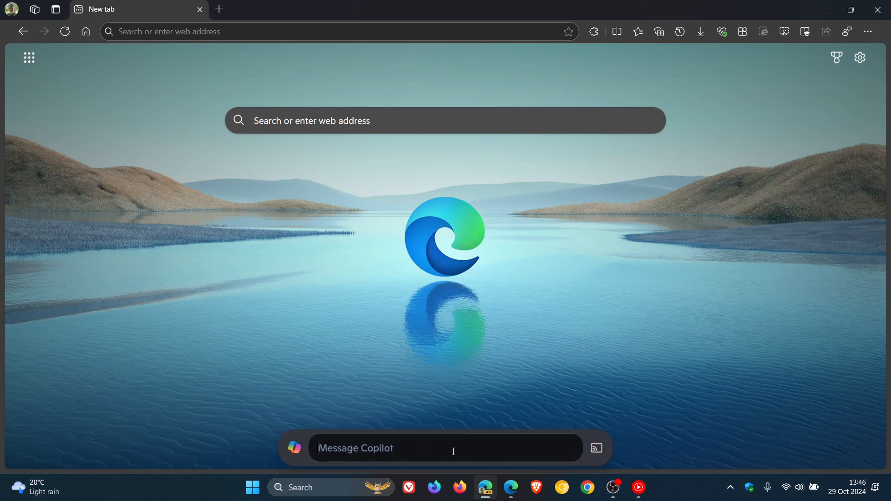
Send 'hi' to Copilot, then close the Copilot side pane.
text(h)
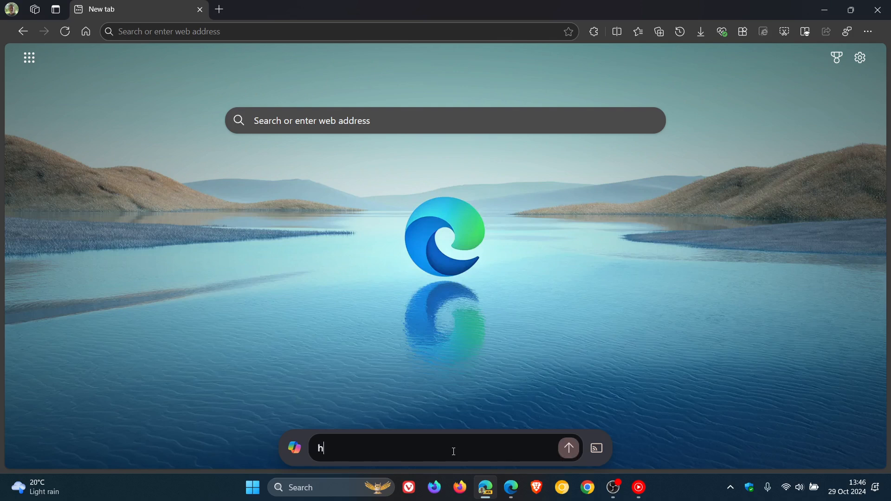
text(i)
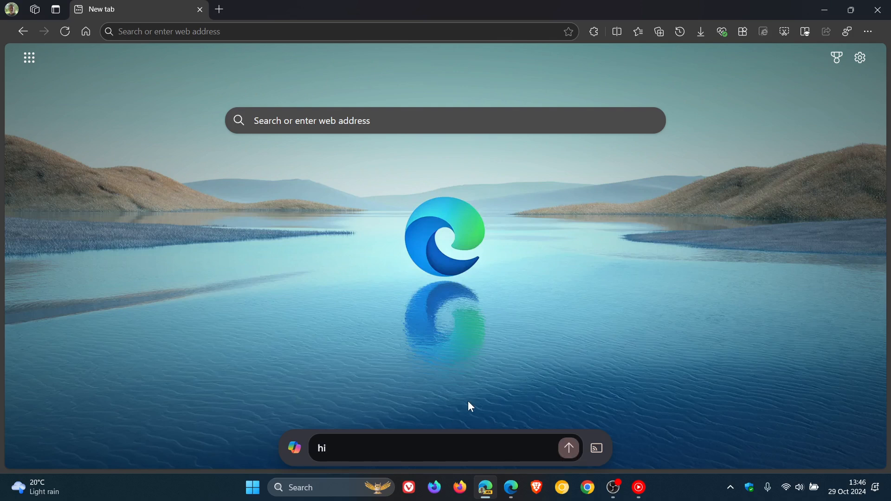
mouse_move(734, 236)
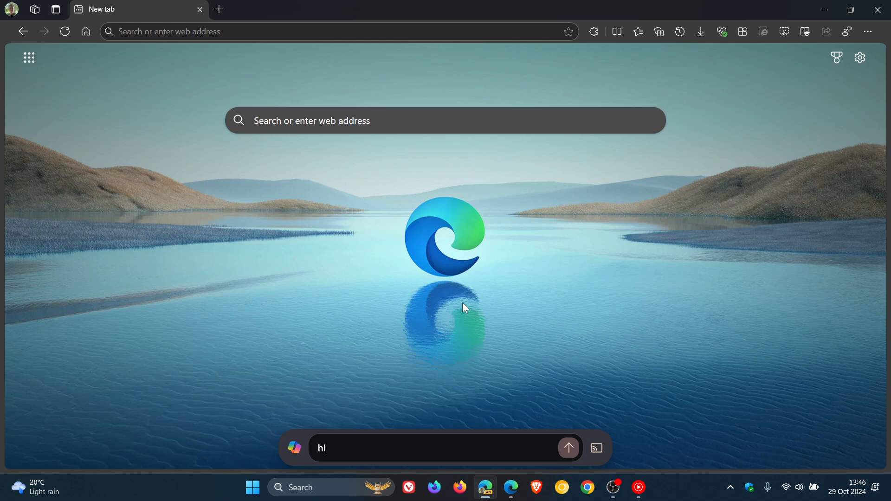
mouse_move(572, 280)
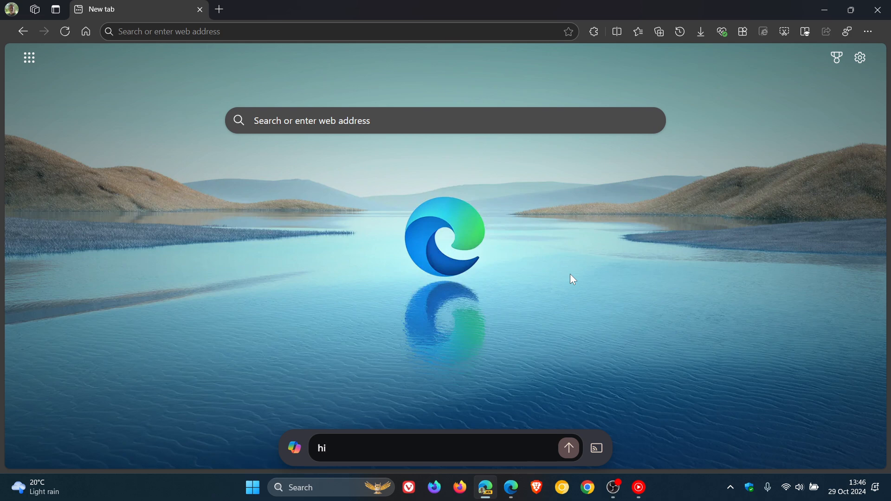
click(569, 448)
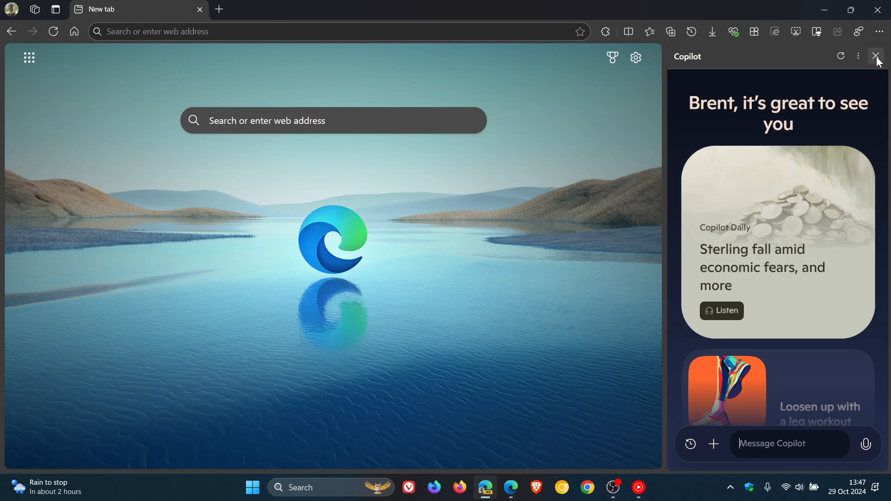
click(875, 56)
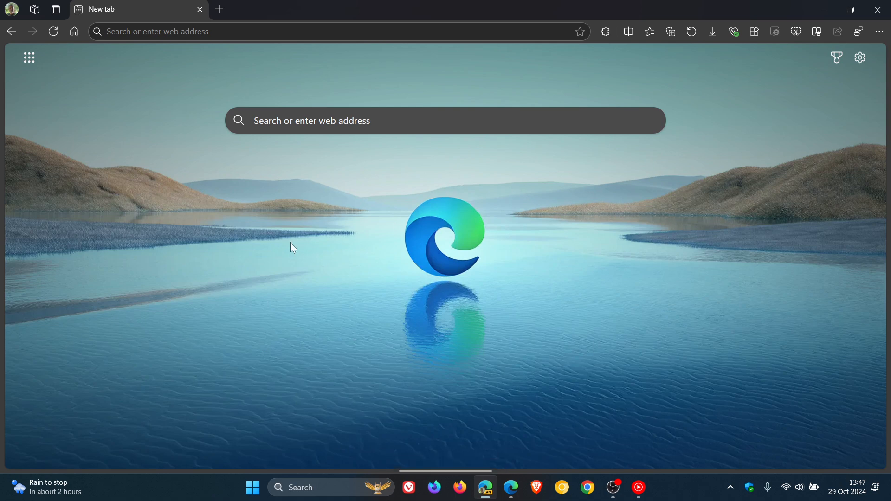
mouse_move(852, 334)
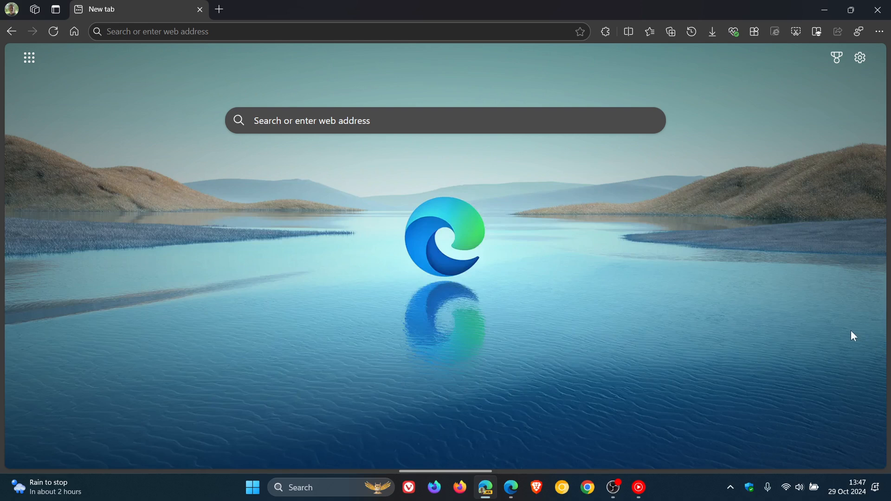
click(859, 58)
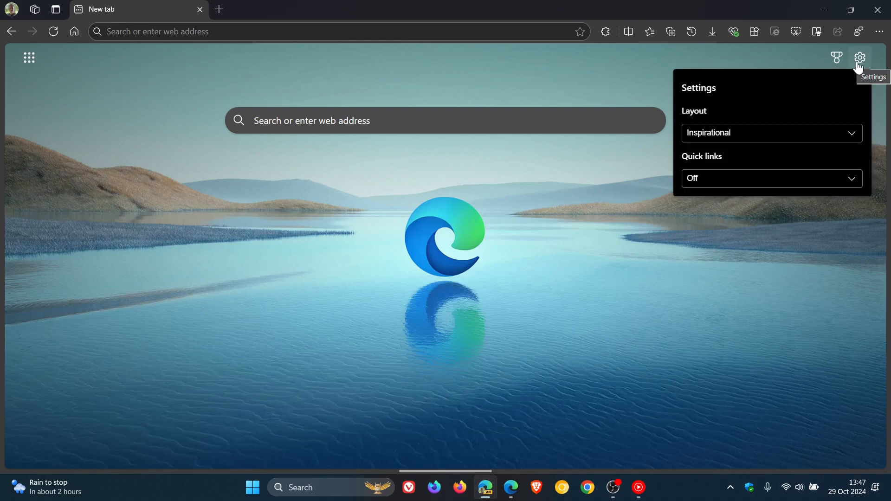
mouse_move(797, 152)
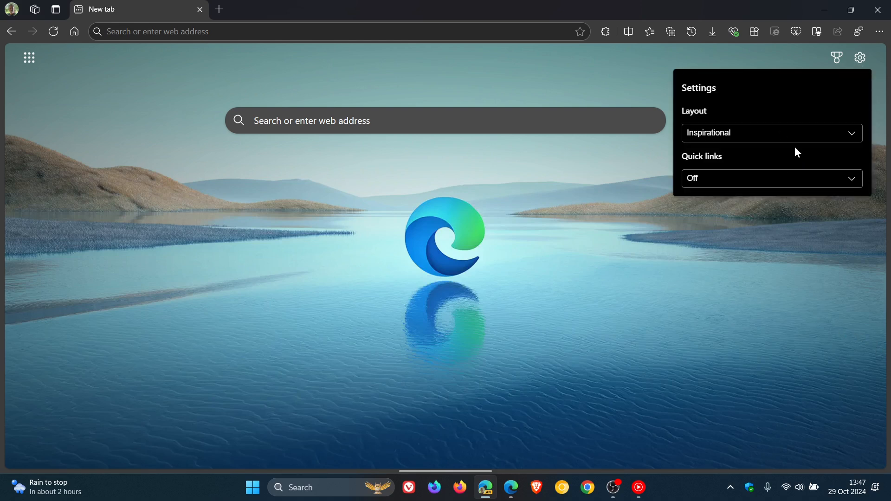
click(331, 229)
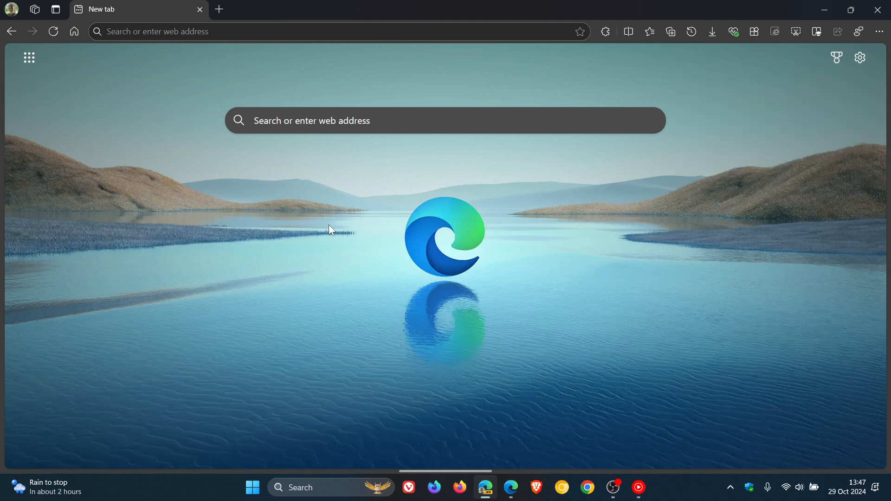
mouse_move(511, 253)
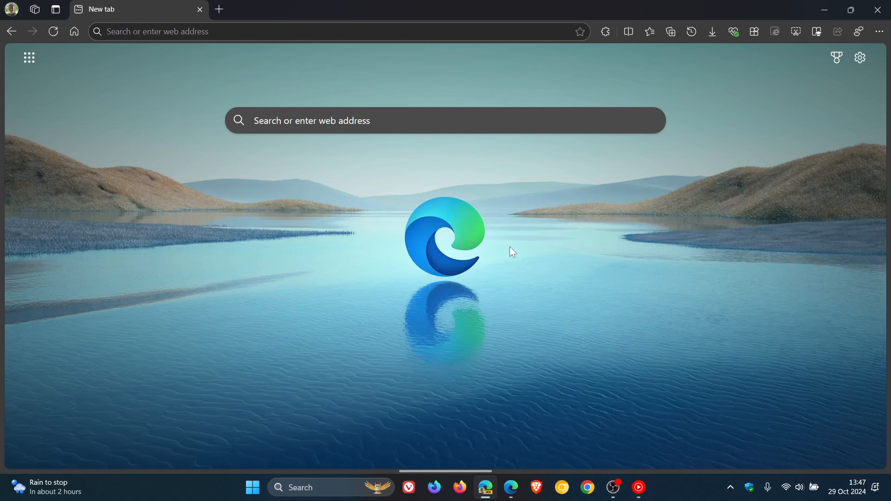
mouse_move(502, 239)
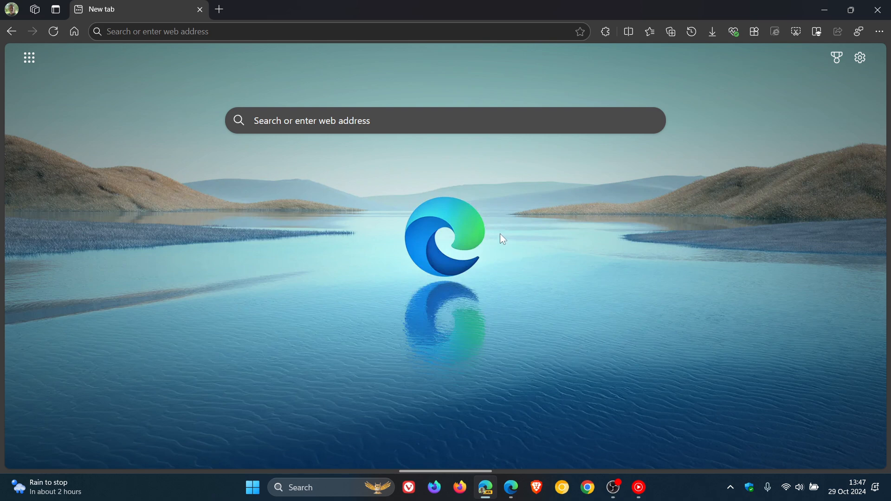
mouse_move(516, 224)
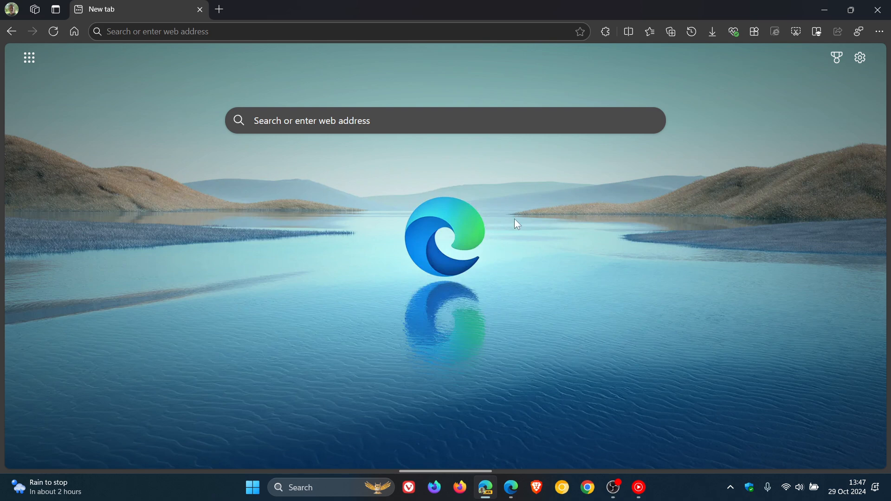
mouse_move(395, 449)
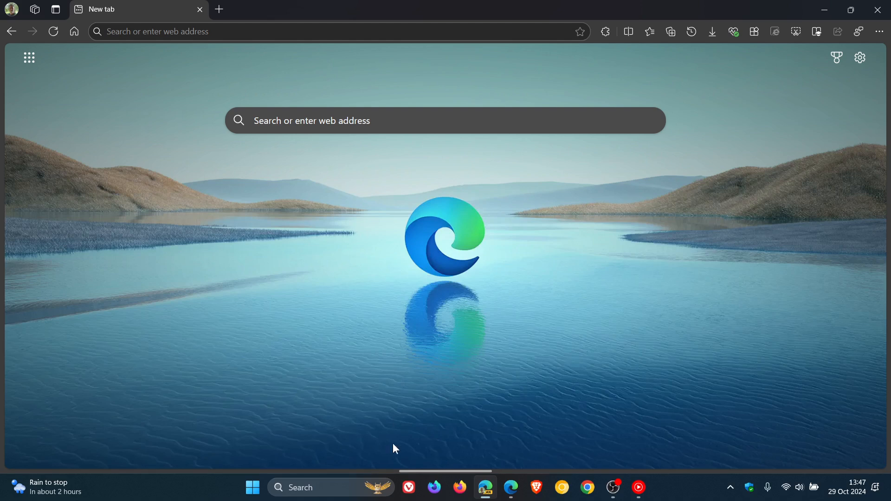
mouse_move(583, 292)
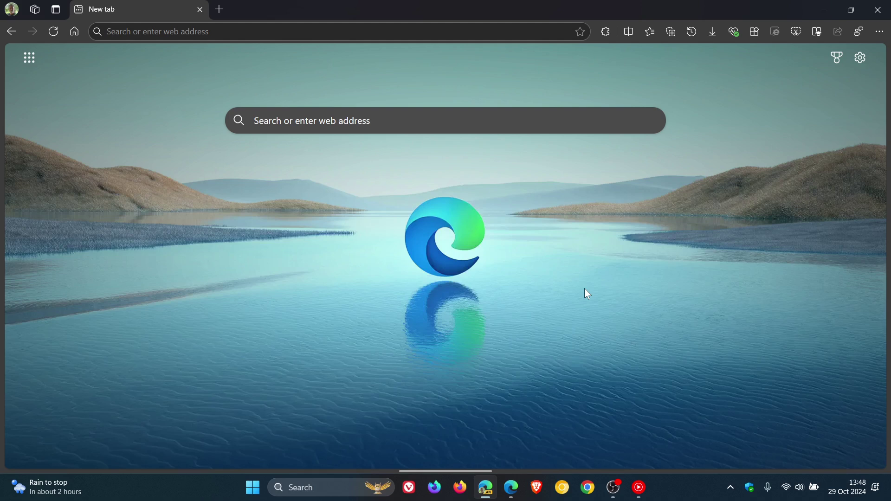
mouse_move(3, 72)
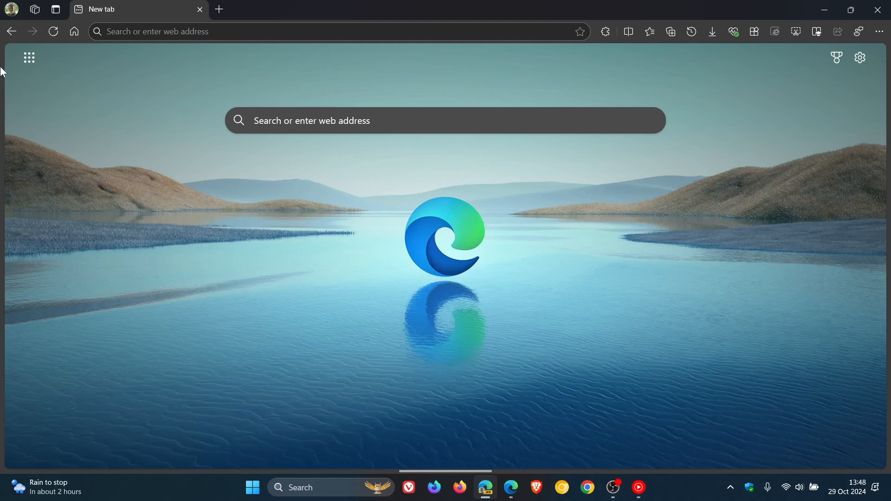
mouse_move(3, 392)
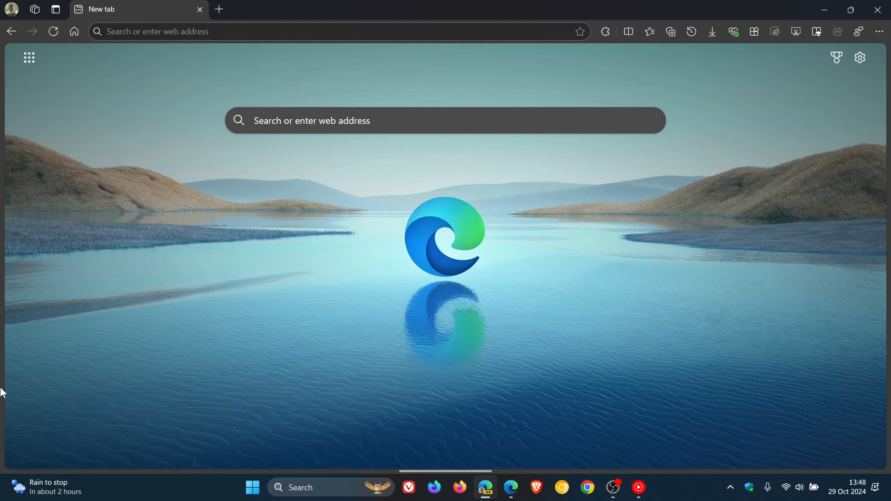
mouse_move(867, 429)
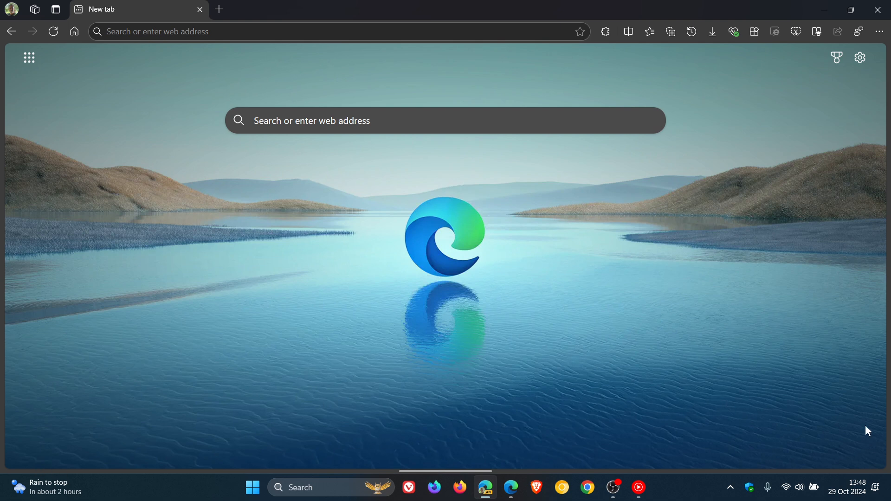
mouse_move(518, 404)
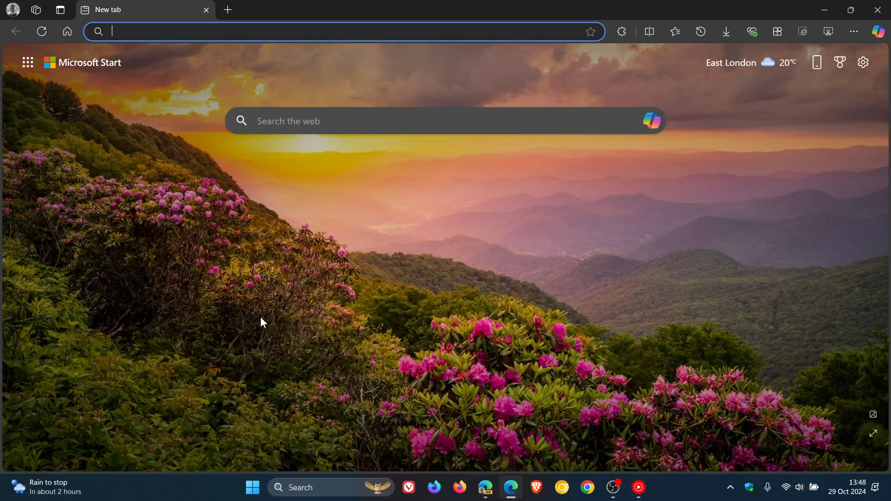
mouse_move(3, 101)
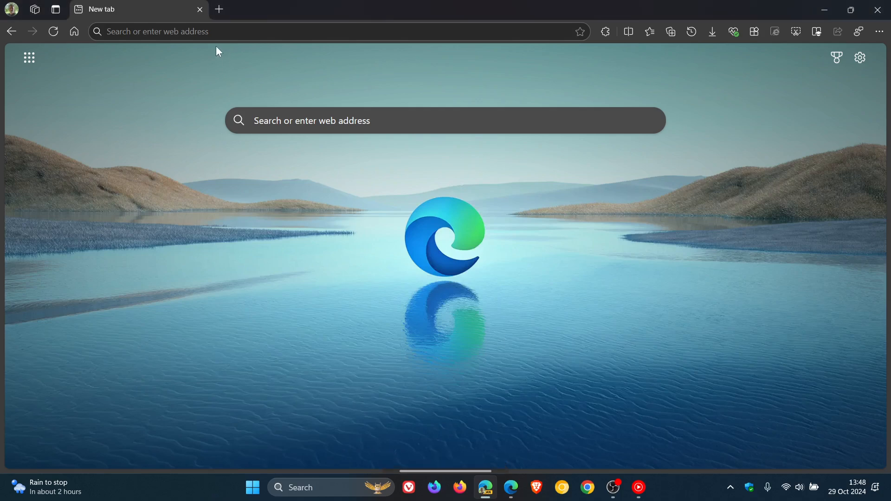
Set Edge's appearance mode to Light in Settings.
click(218, 9)
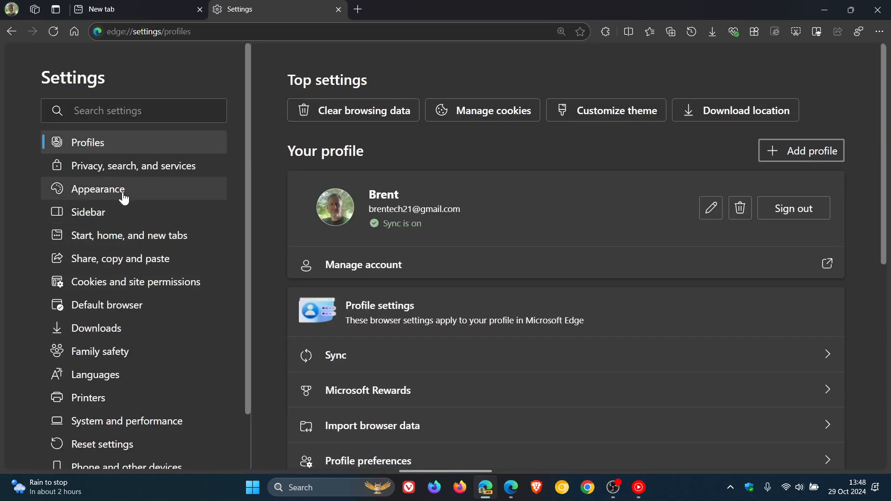
click(98, 189)
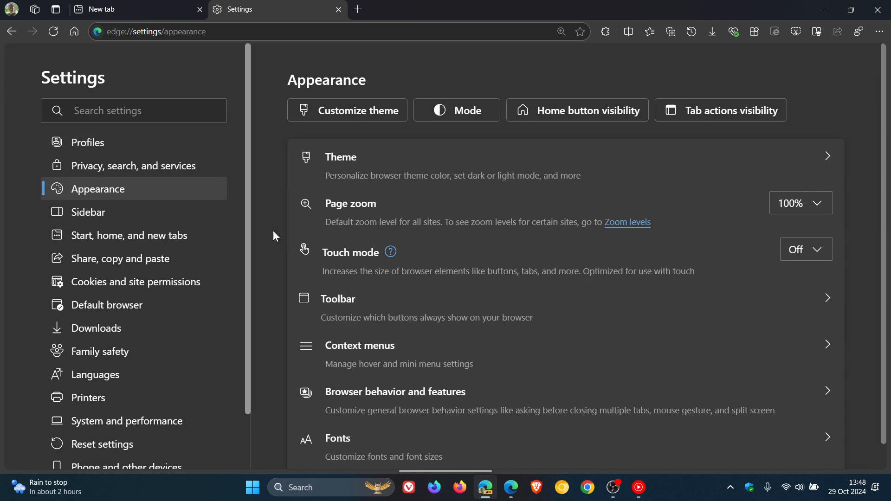
click(341, 157)
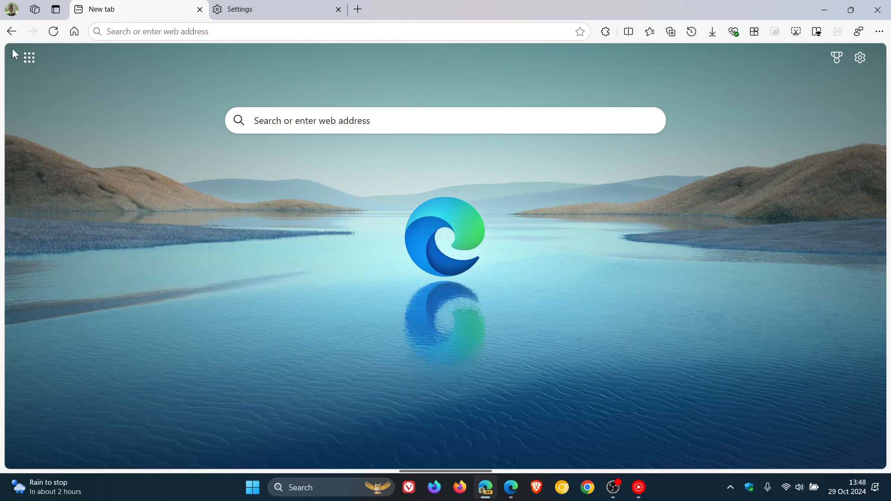
mouse_move(202, 482)
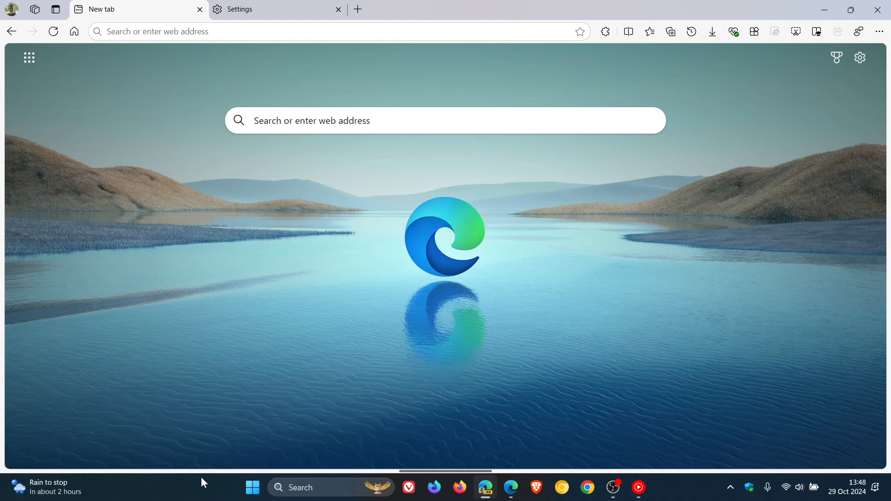
mouse_move(785, 459)
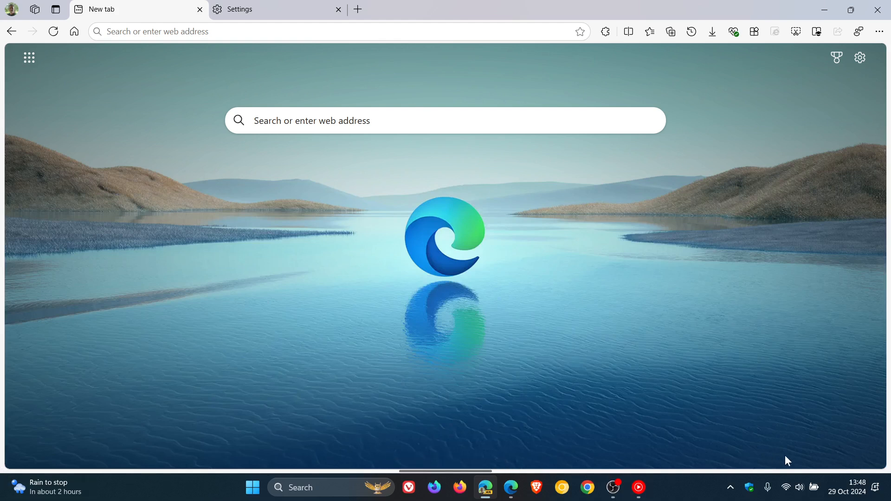
click(338, 9)
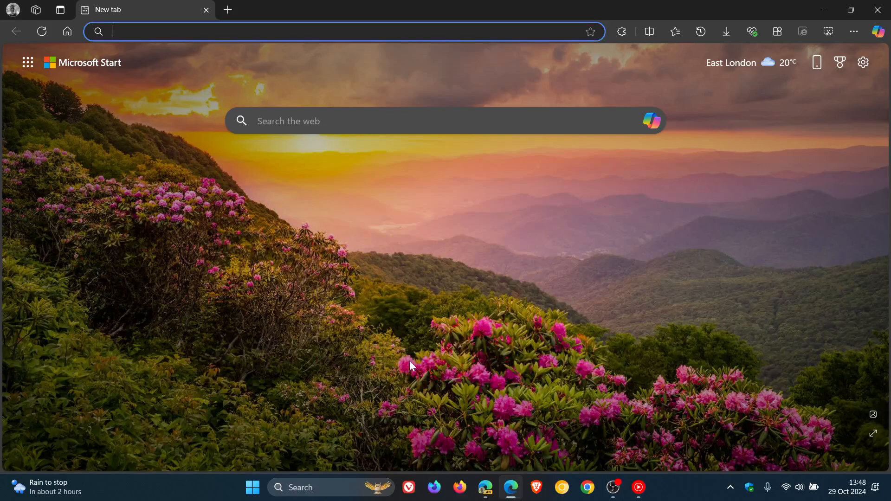
click(12, 9)
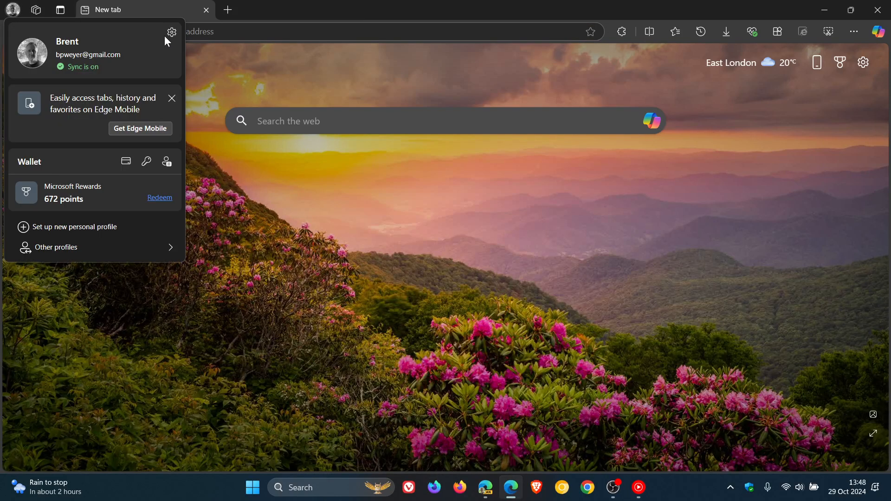
click(171, 31)
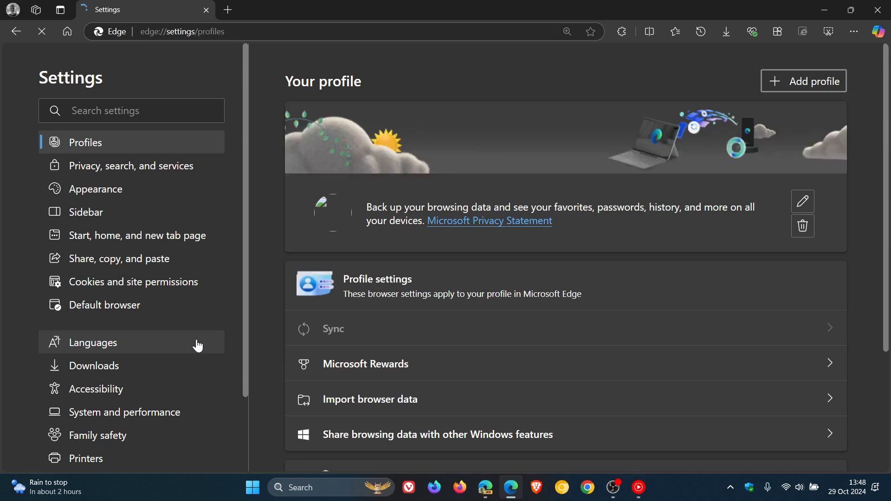
click(95, 189)
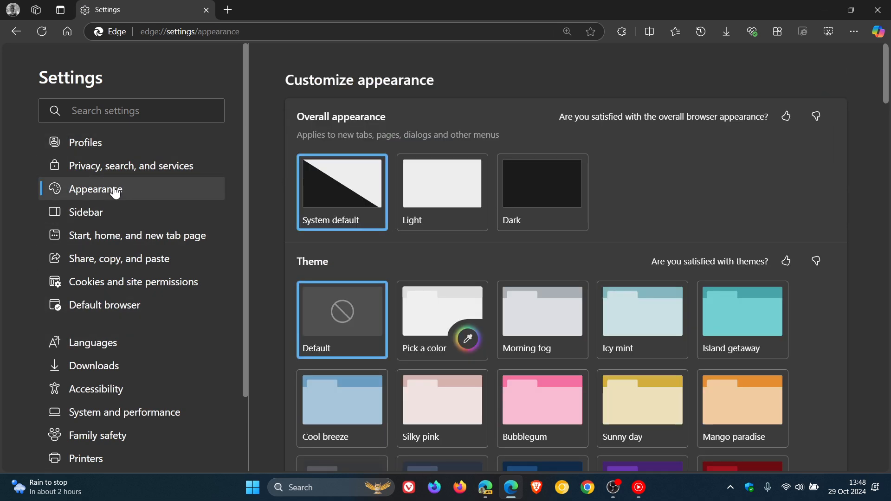
click(442, 187)
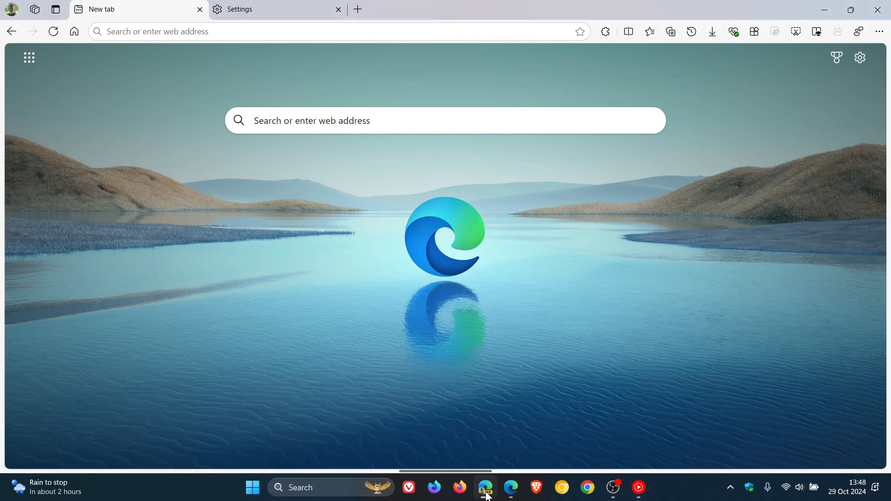
mouse_move(500, 495)
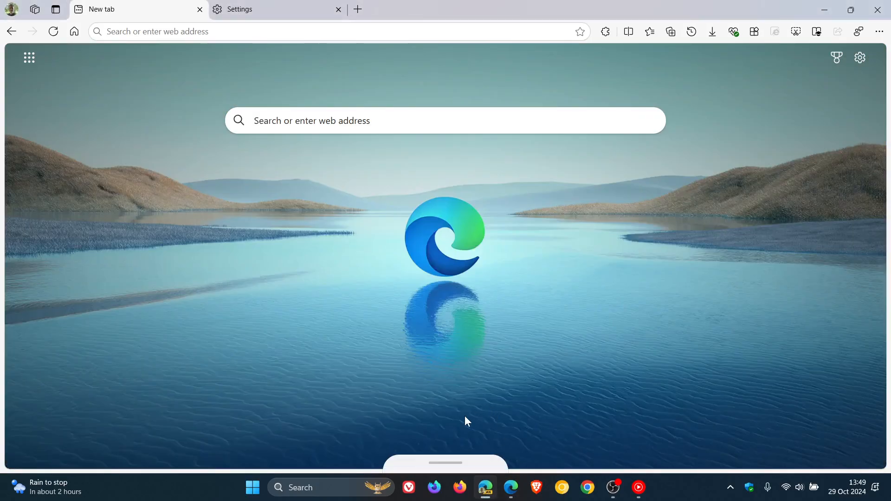
mouse_move(445, 465)
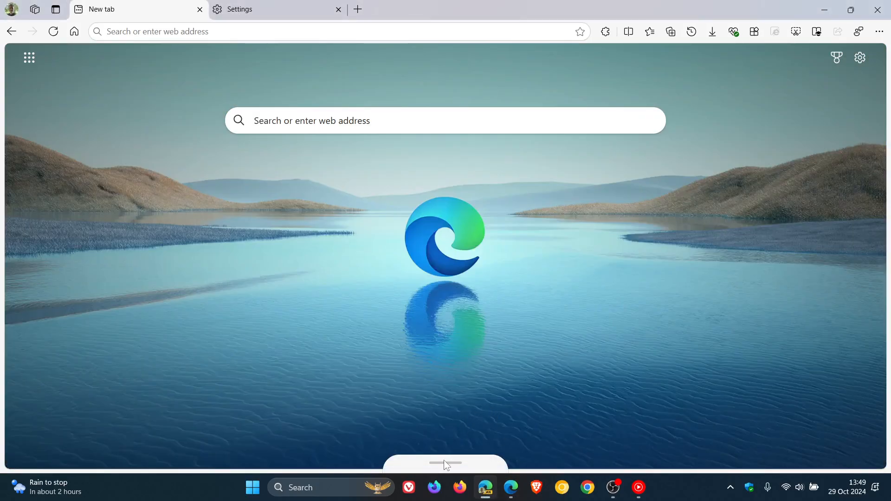
Expand the Copilot bar at the bottom and focus the Message Copilot field.
click(445, 464)
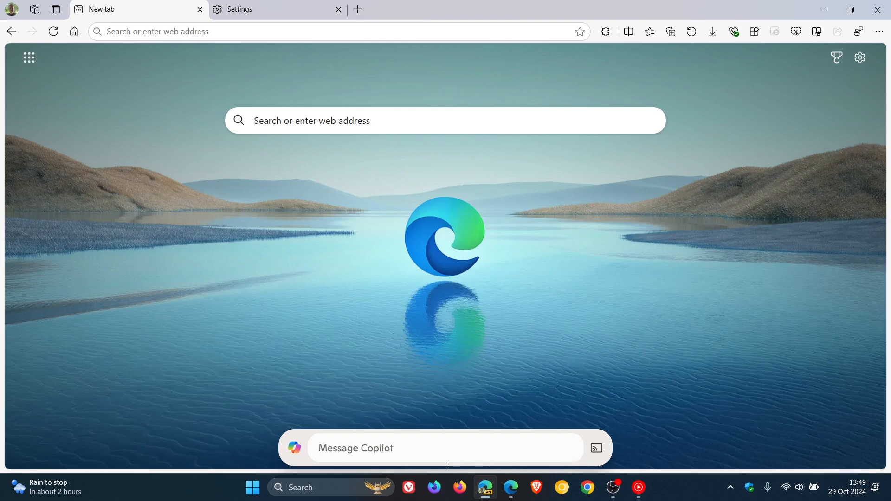
click(448, 448)
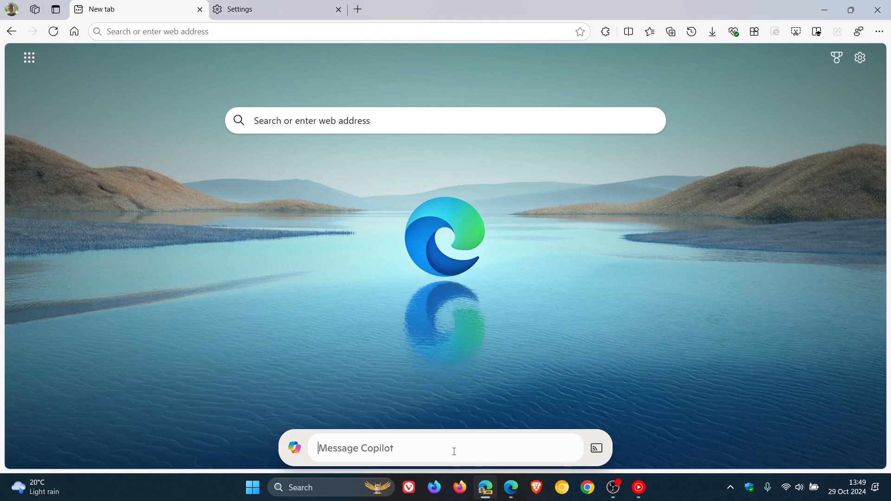